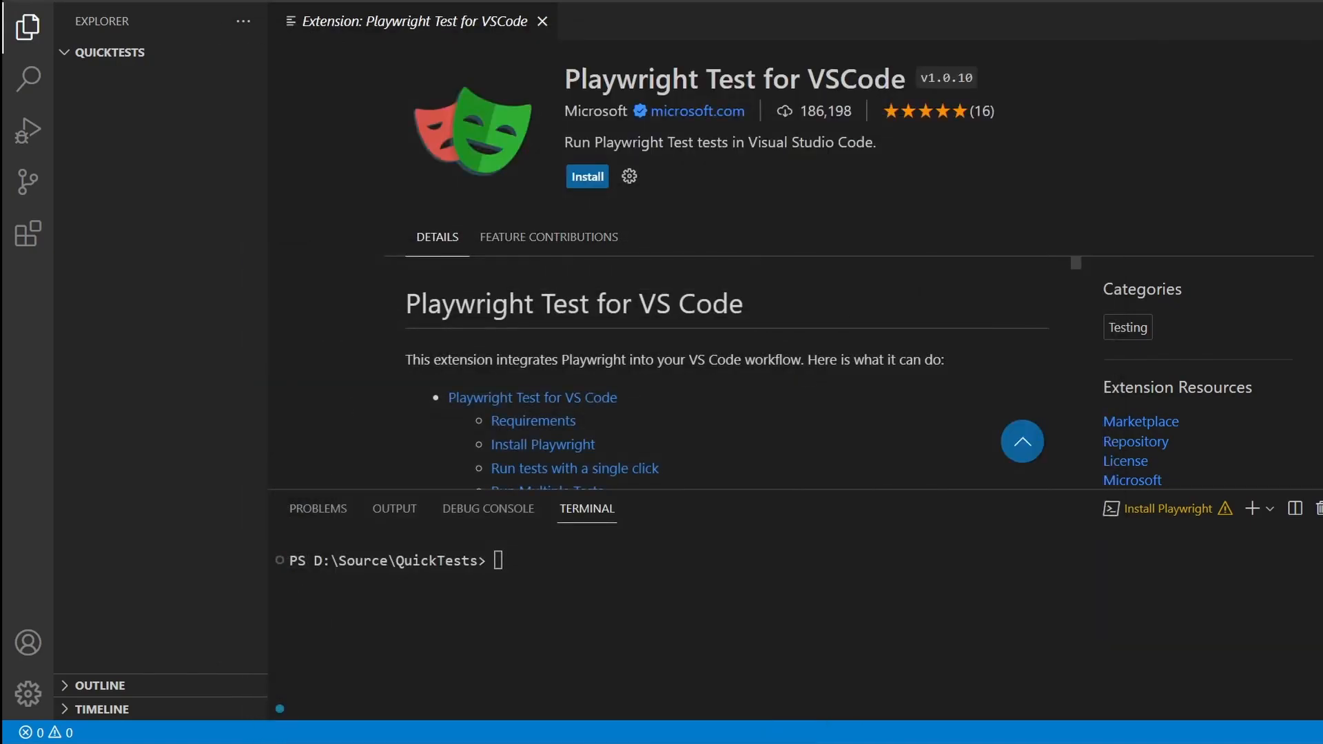
# Install the Playwright Test for VSCode extension from its extension page.
pyautogui.click(587, 177)
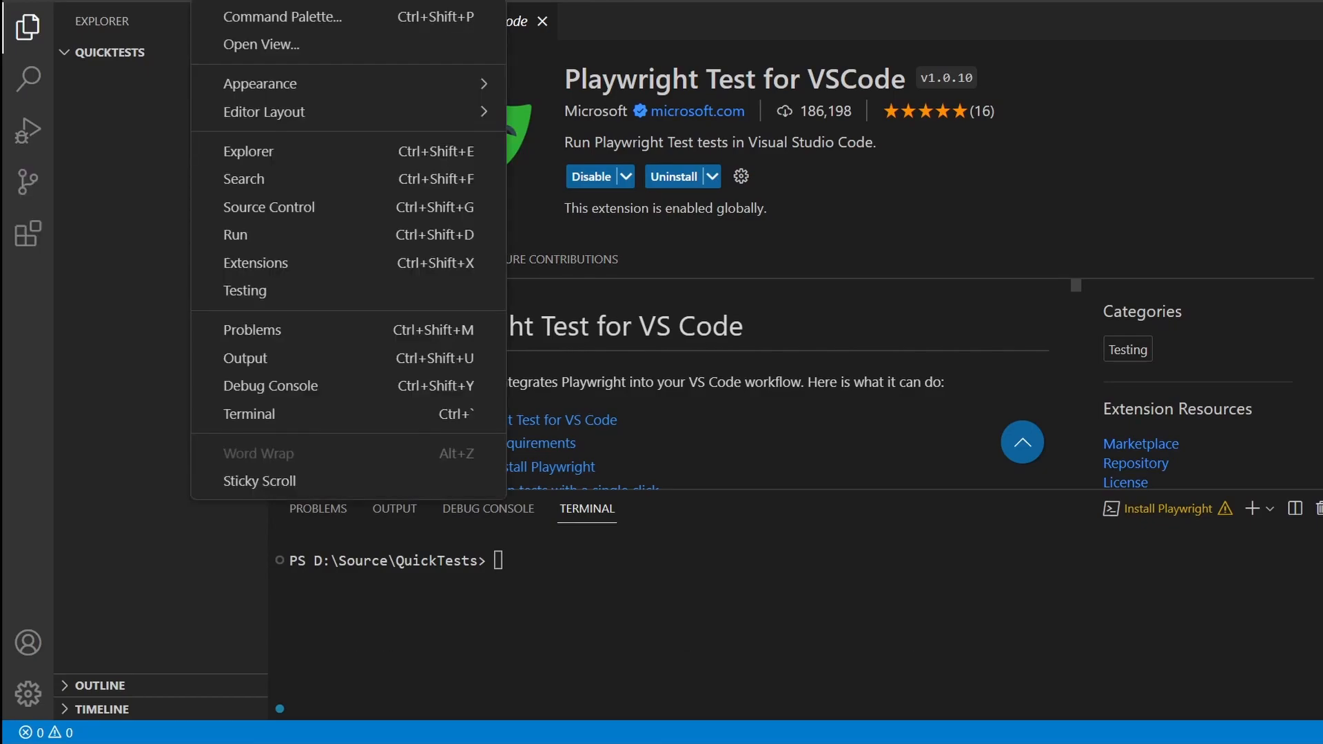
# Run Test: Install Playwright with Chromium, adding example tests and playwright.config.ts to QuickTests.
pyautogui.click(282, 16)
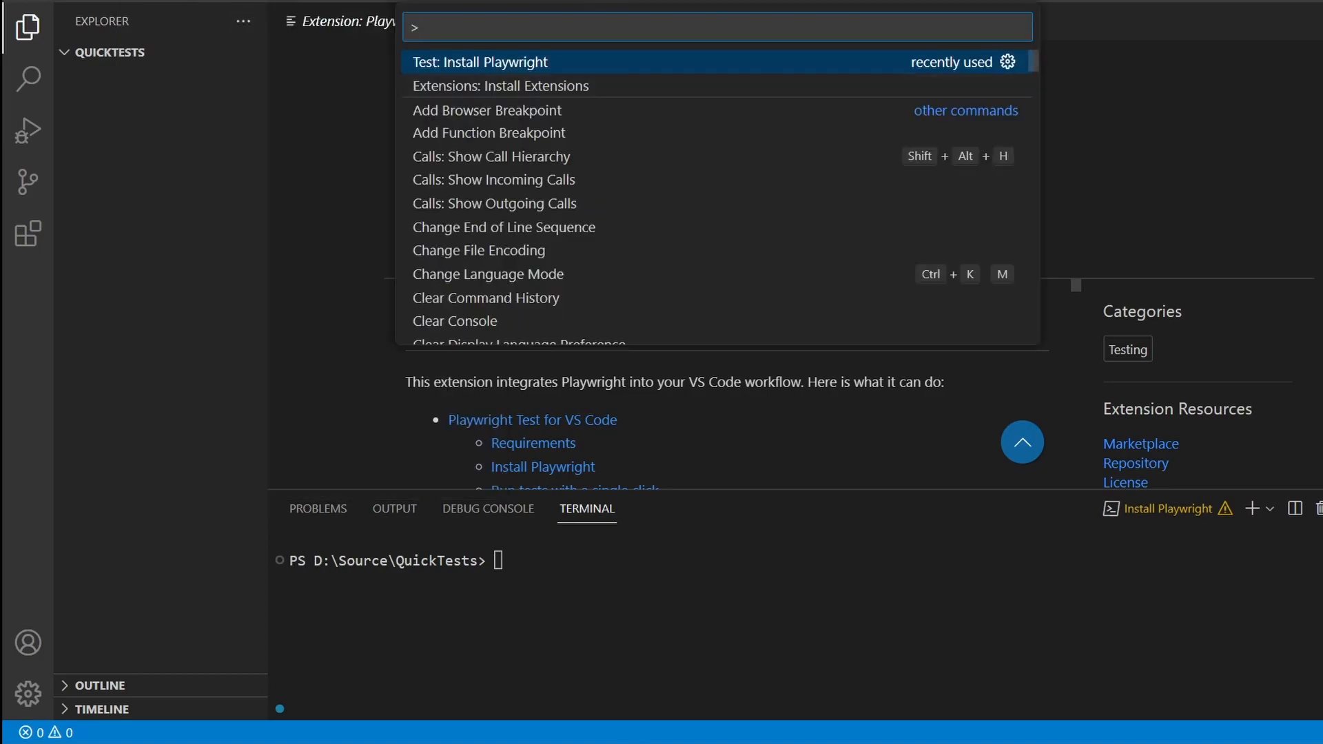
pyautogui.click(481, 62)
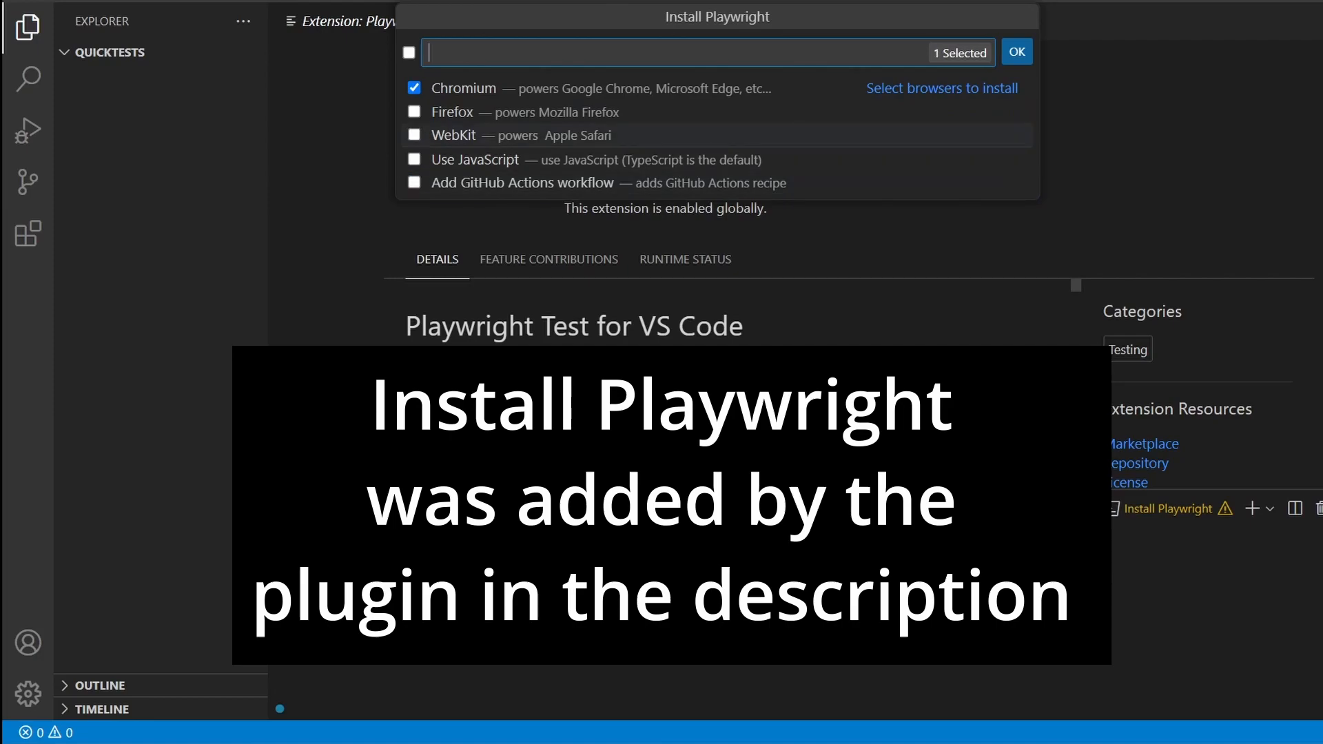
pyautogui.click(1018, 51)
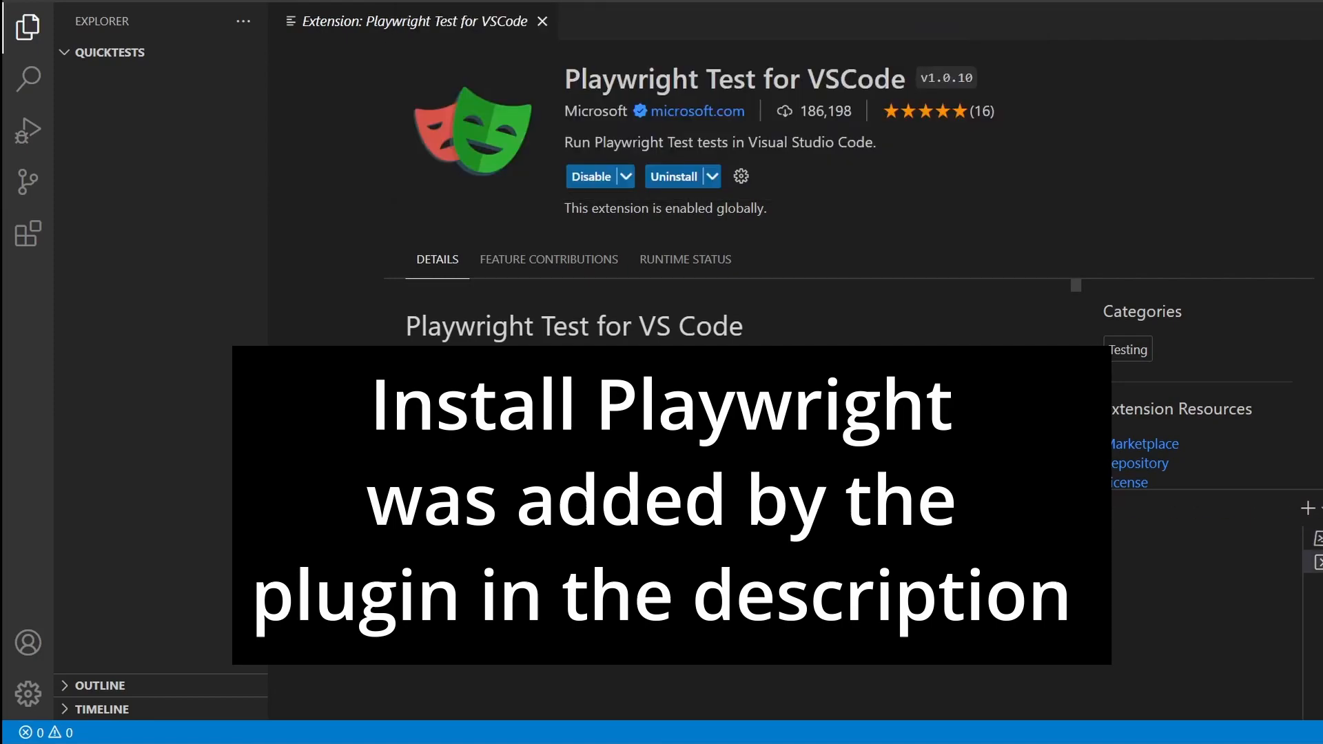
pyautogui.click(543, 467)
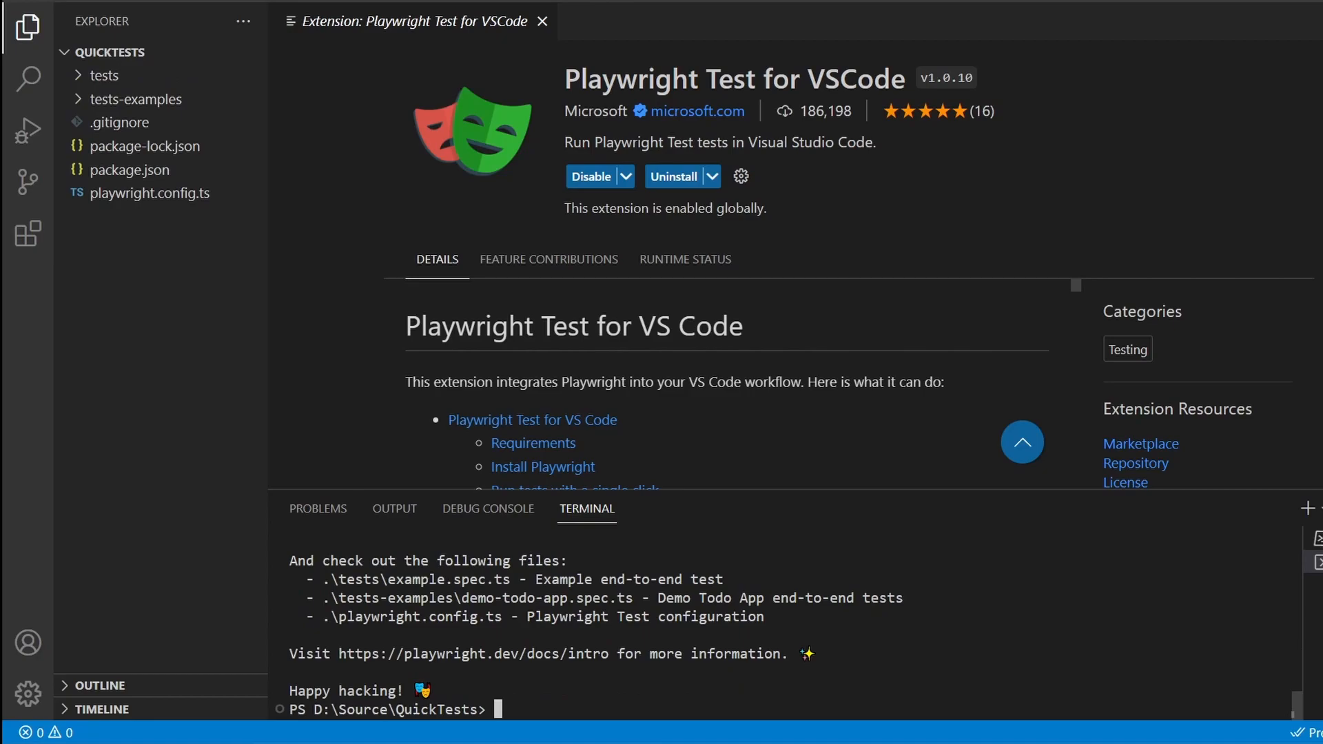
# Run example.spec.ts from the Testing view so has title and get started link both pass.
pyautogui.click(104, 74)
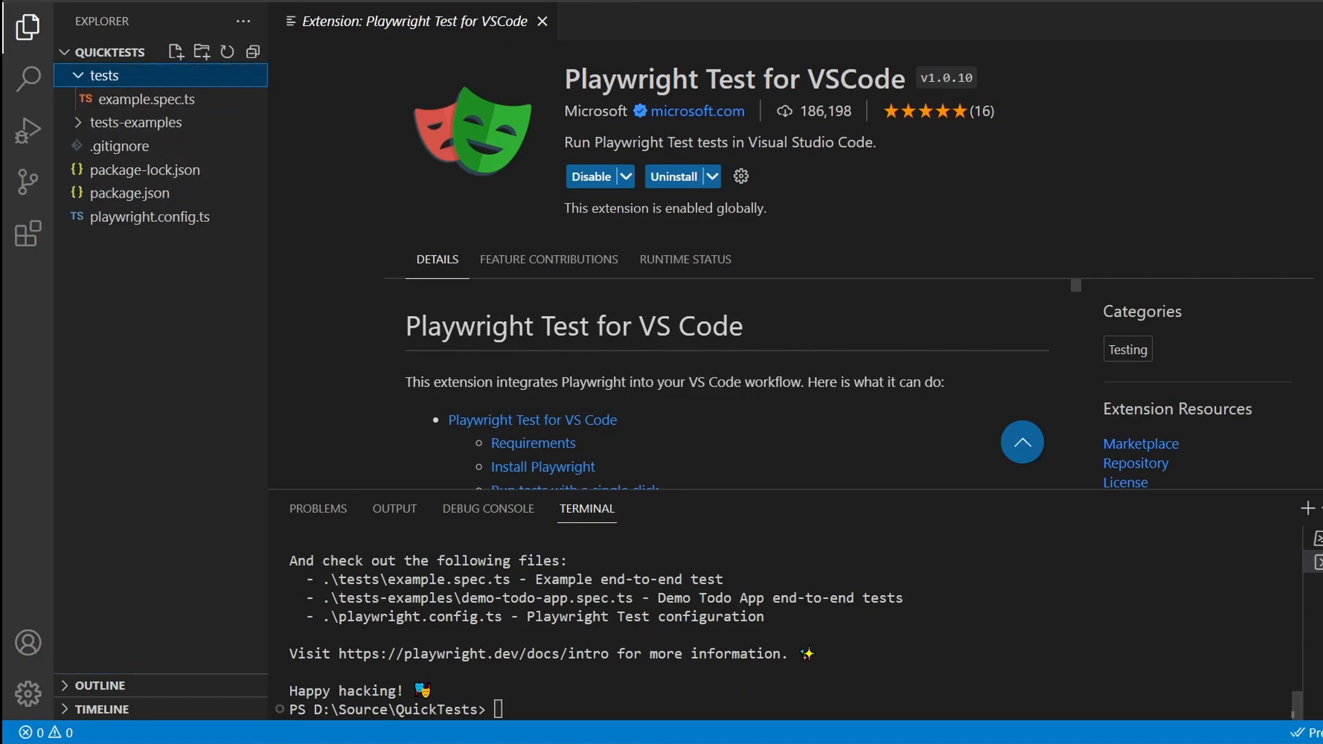
pyautogui.click(147, 100)
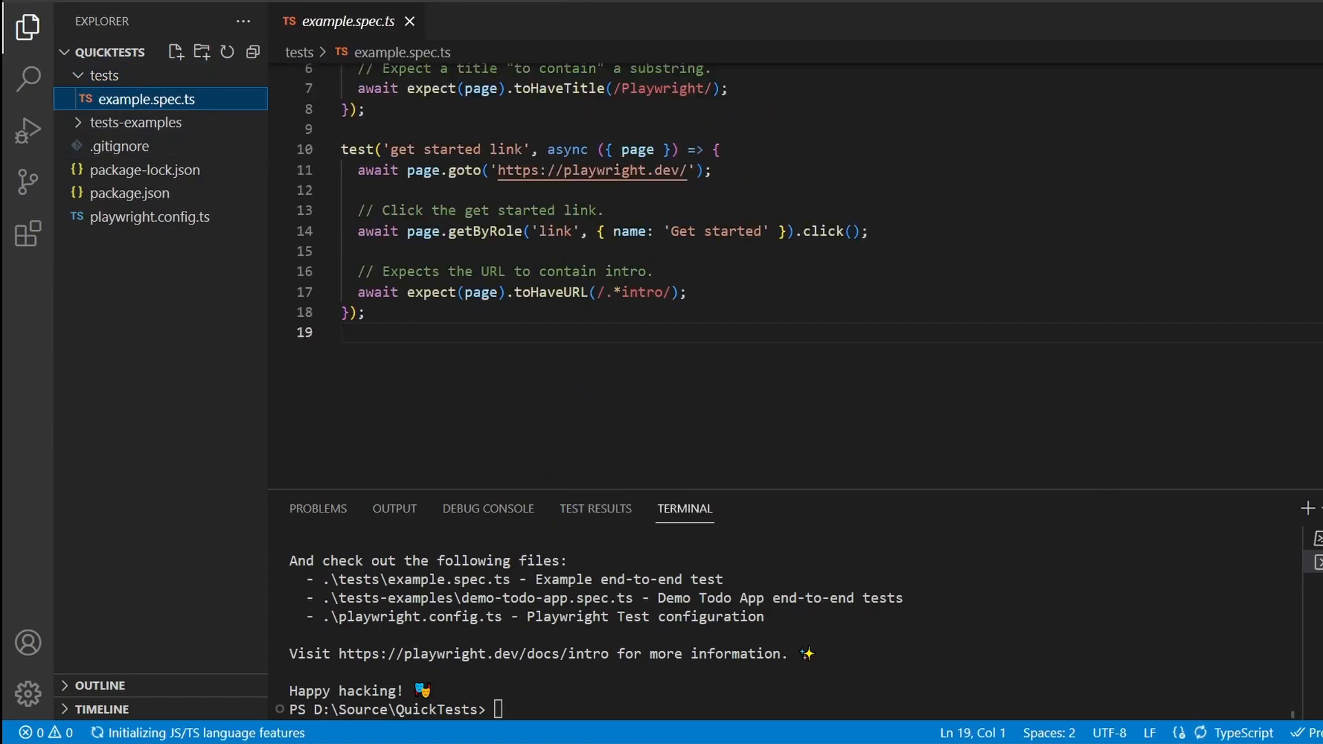
pyautogui.click(28, 284)
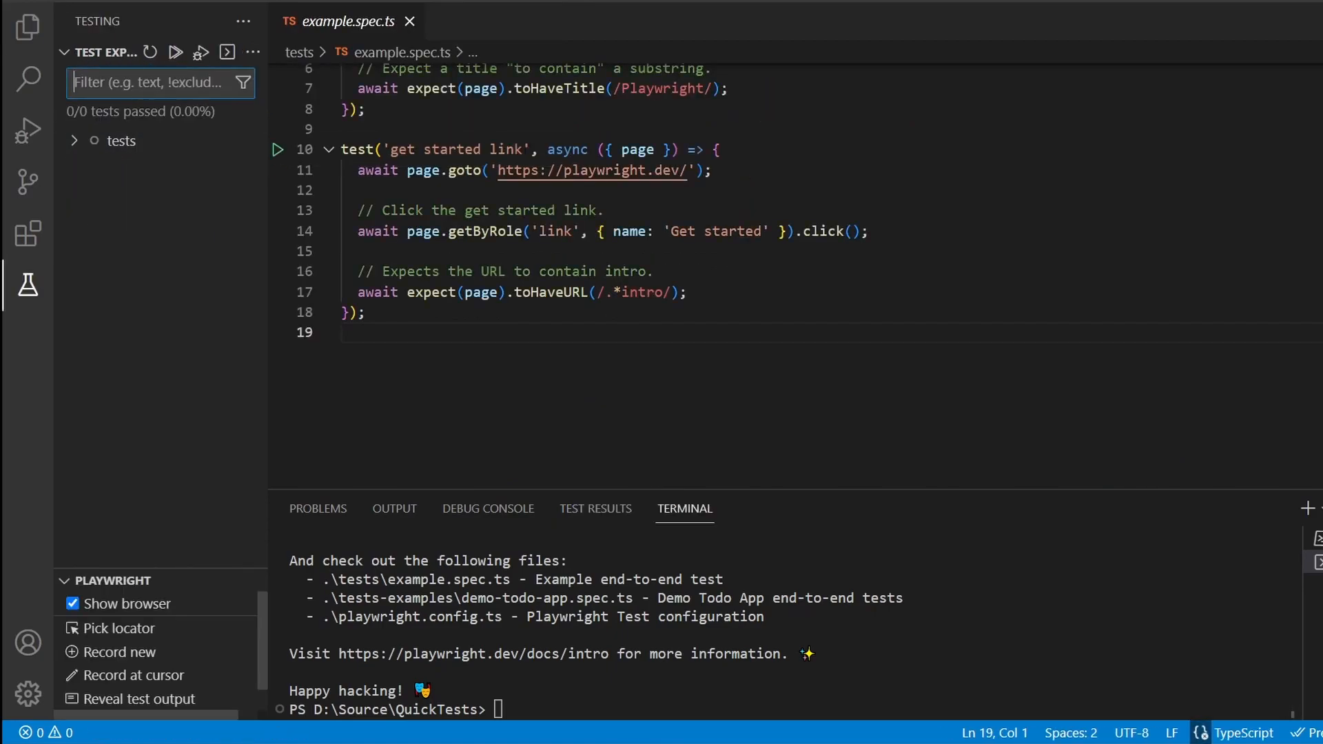
pyautogui.click(175, 52)
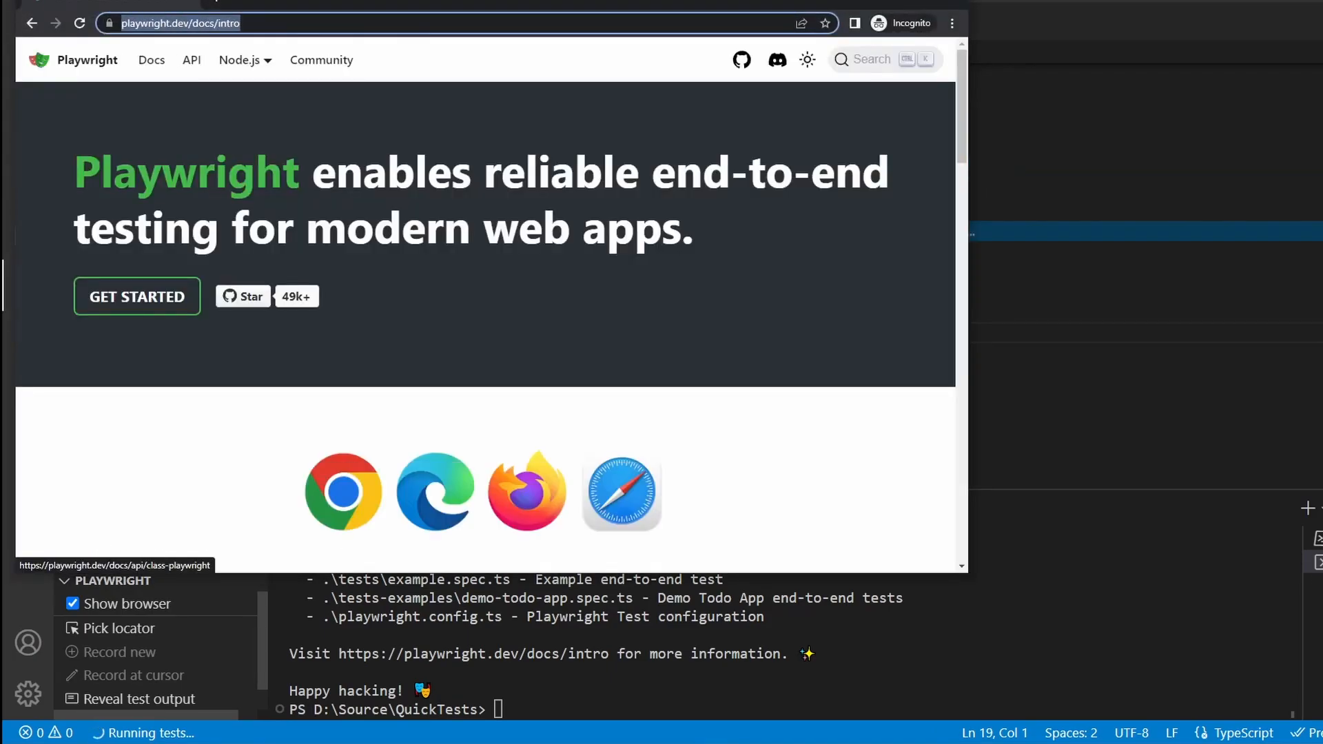
pyautogui.click(136, 296)
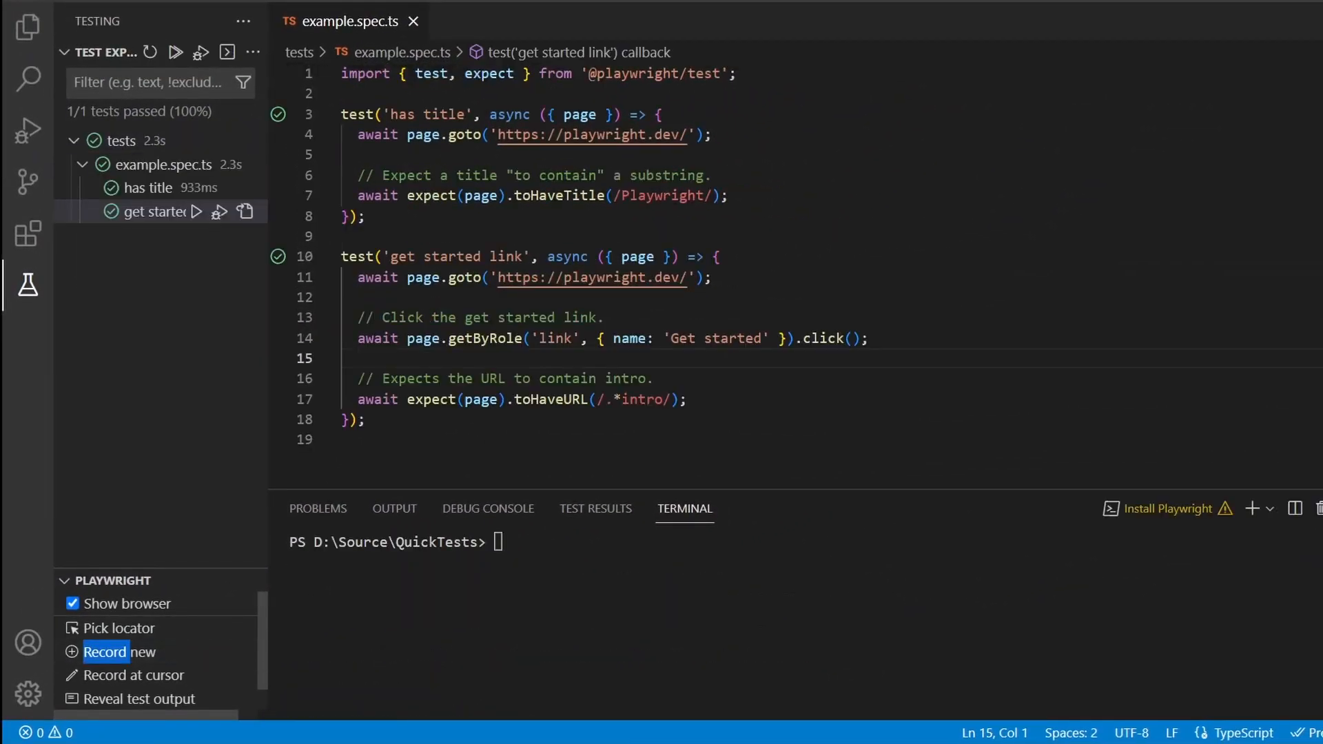
# Record a new test on toysrus.com choosing 3-4 years action figures filtered to Batman.
pyautogui.click(104, 652)
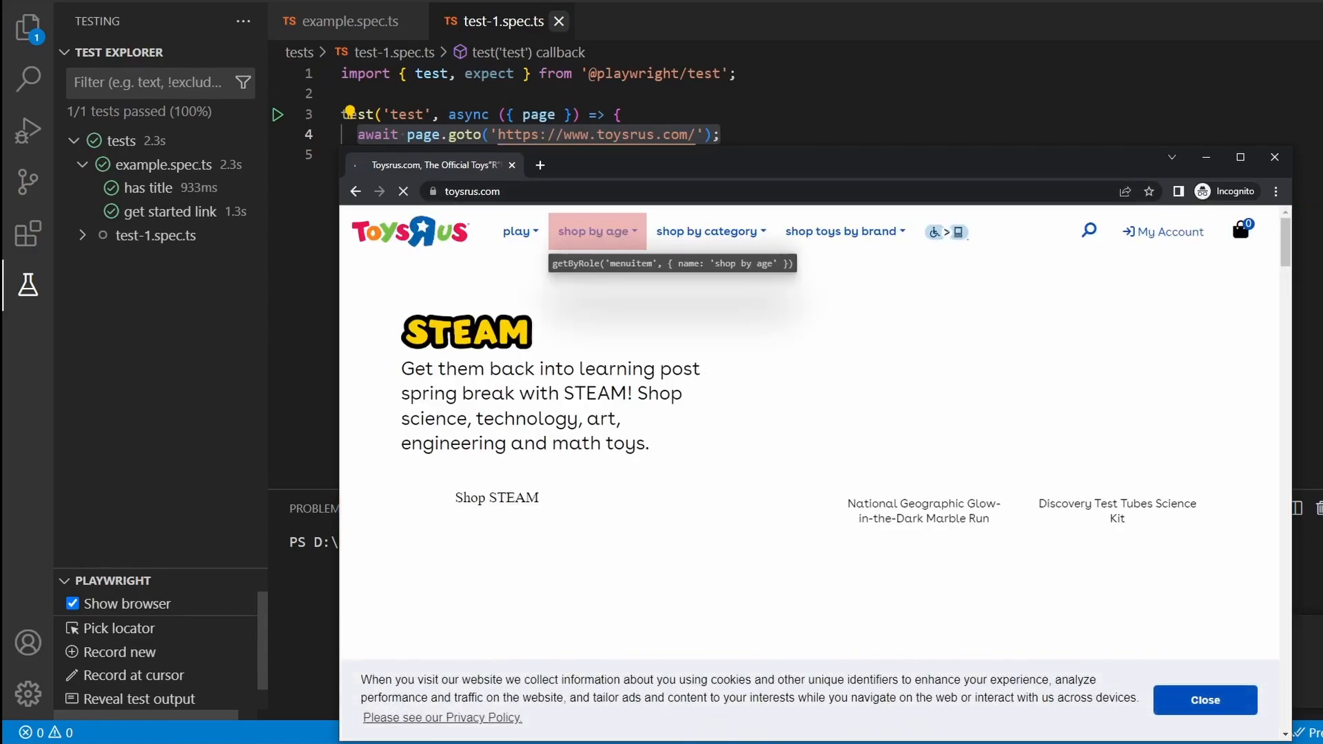
pyautogui.click(593, 232)
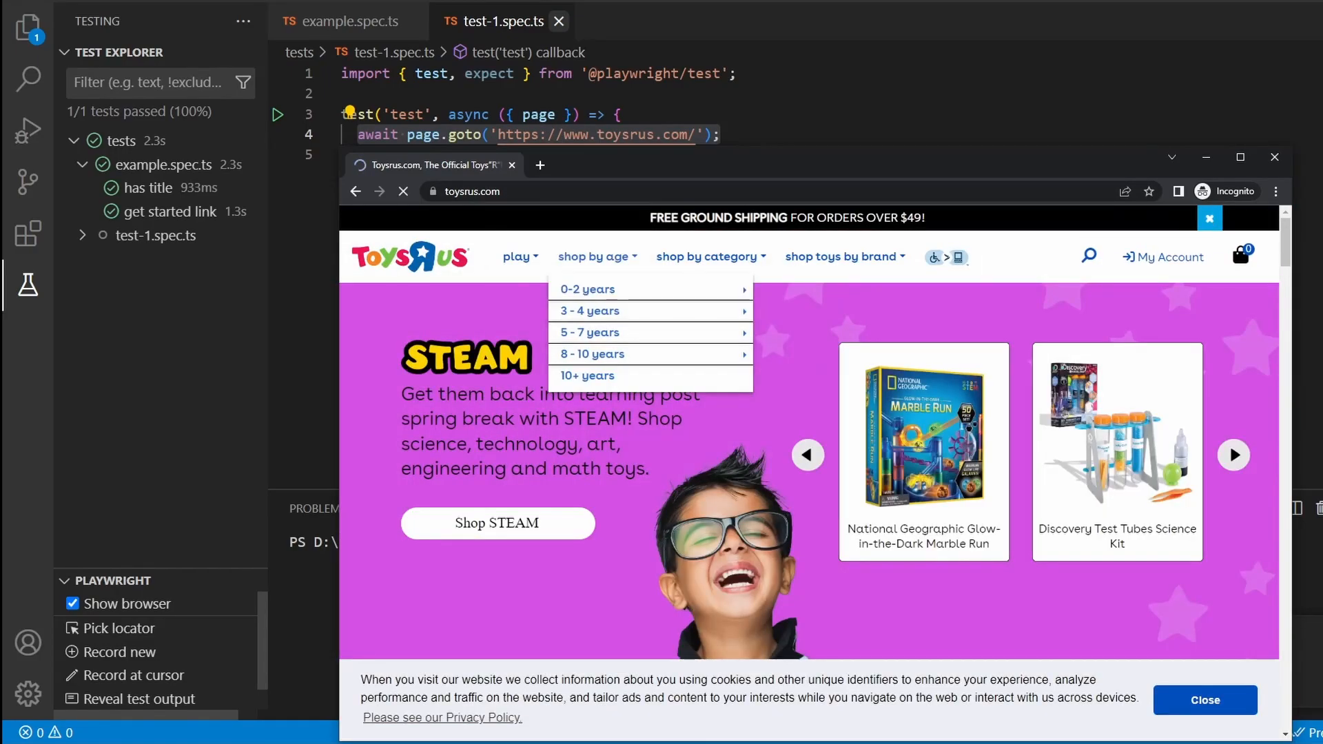
pyautogui.moveTo(597, 257)
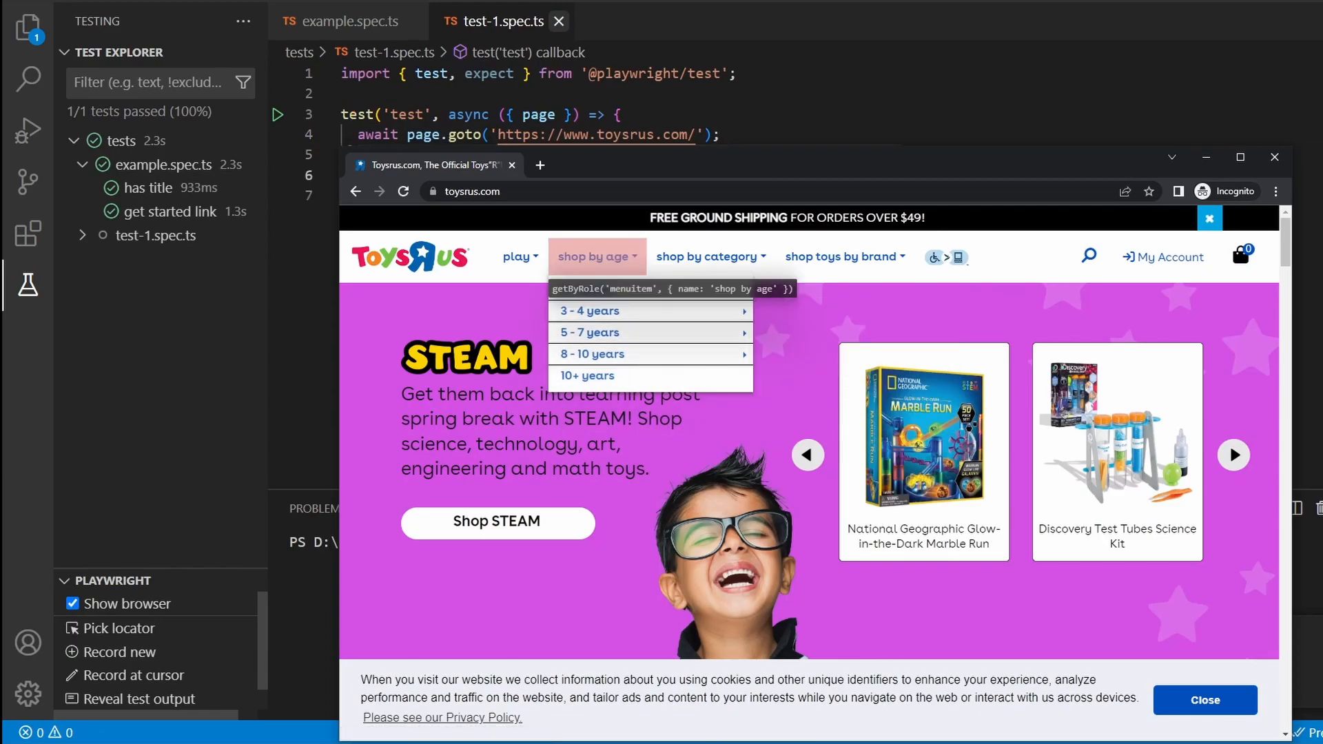
pyautogui.click(588, 312)
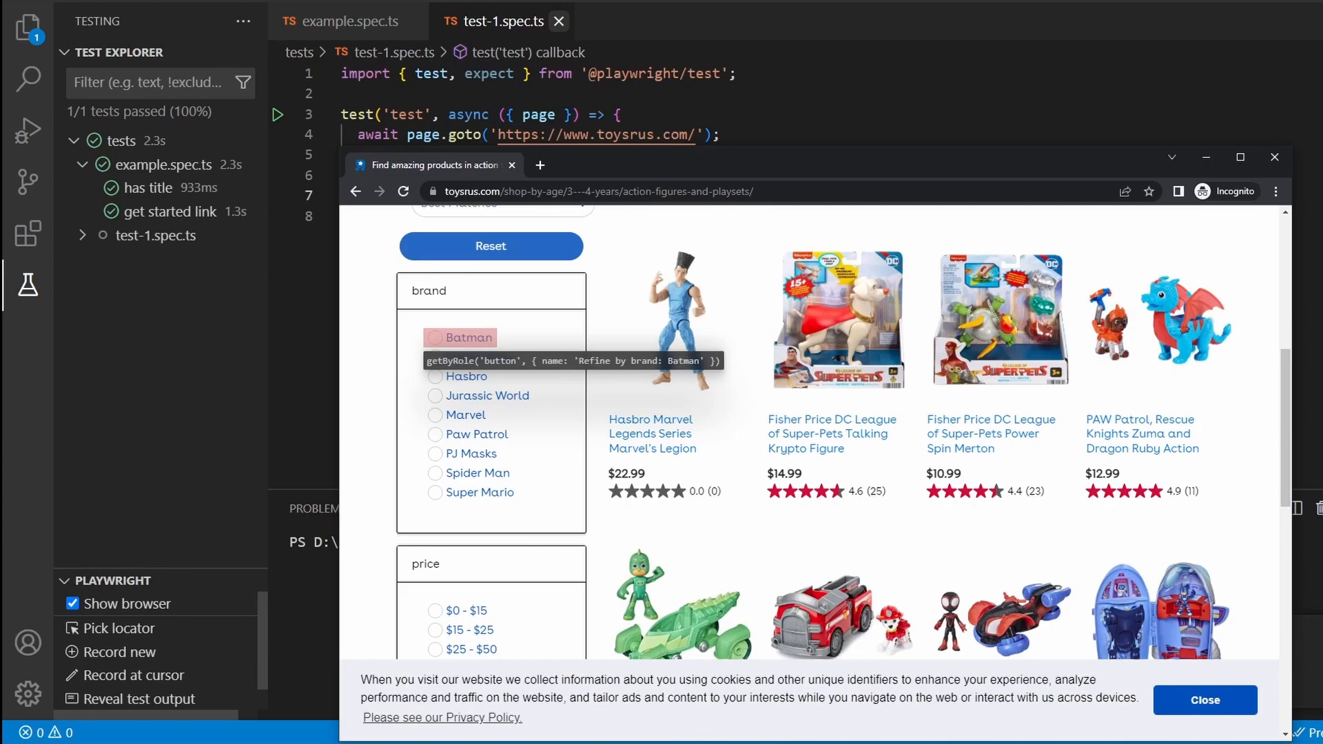
pyautogui.click(470, 337)
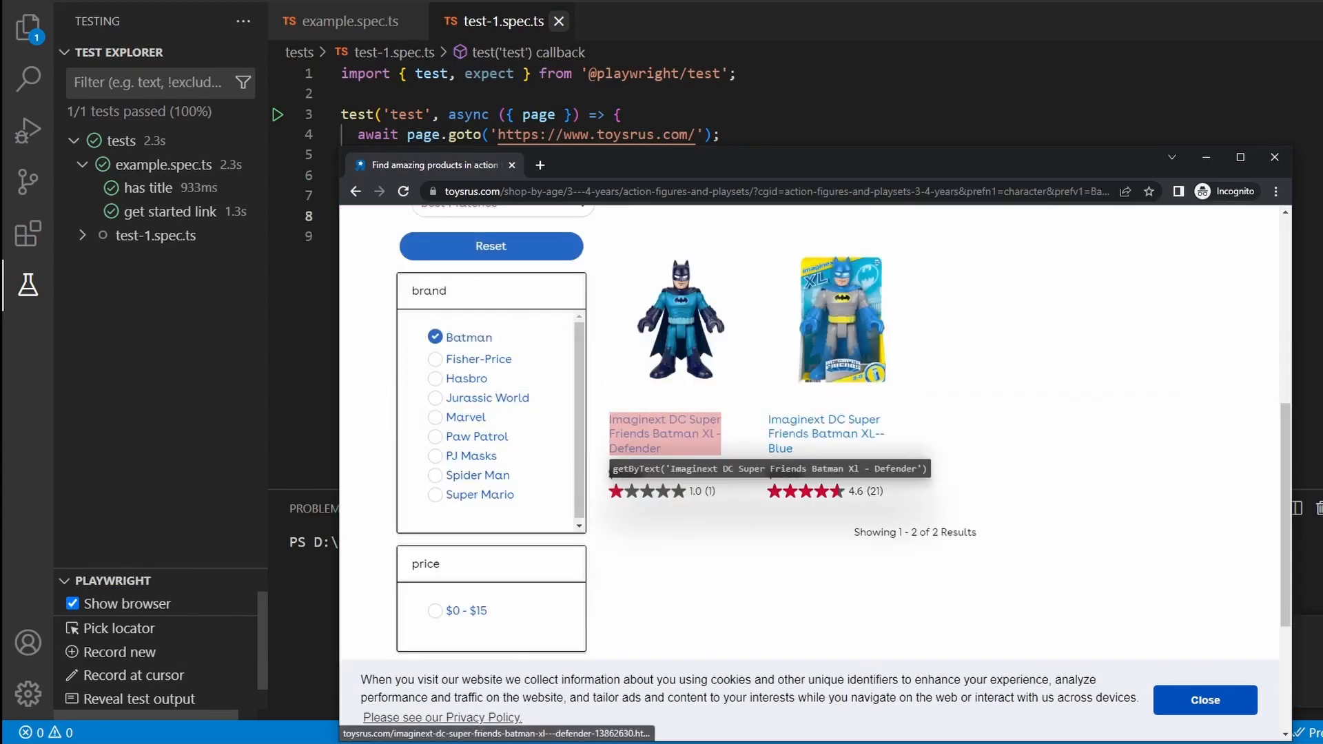
# Open the Imaginext DC Super Friends Batman XL--Blue product and dismiss the cookie message.
pyautogui.click(835, 319)
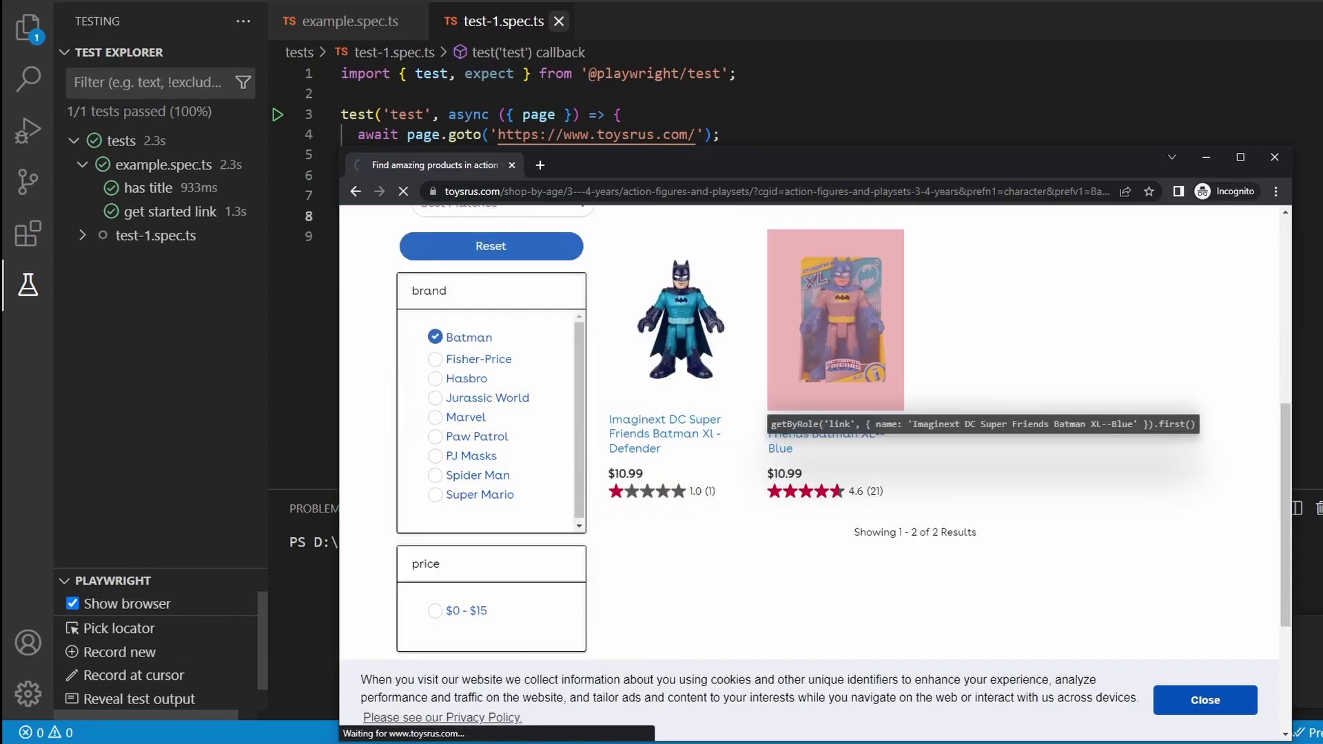
pyautogui.click(833, 319)
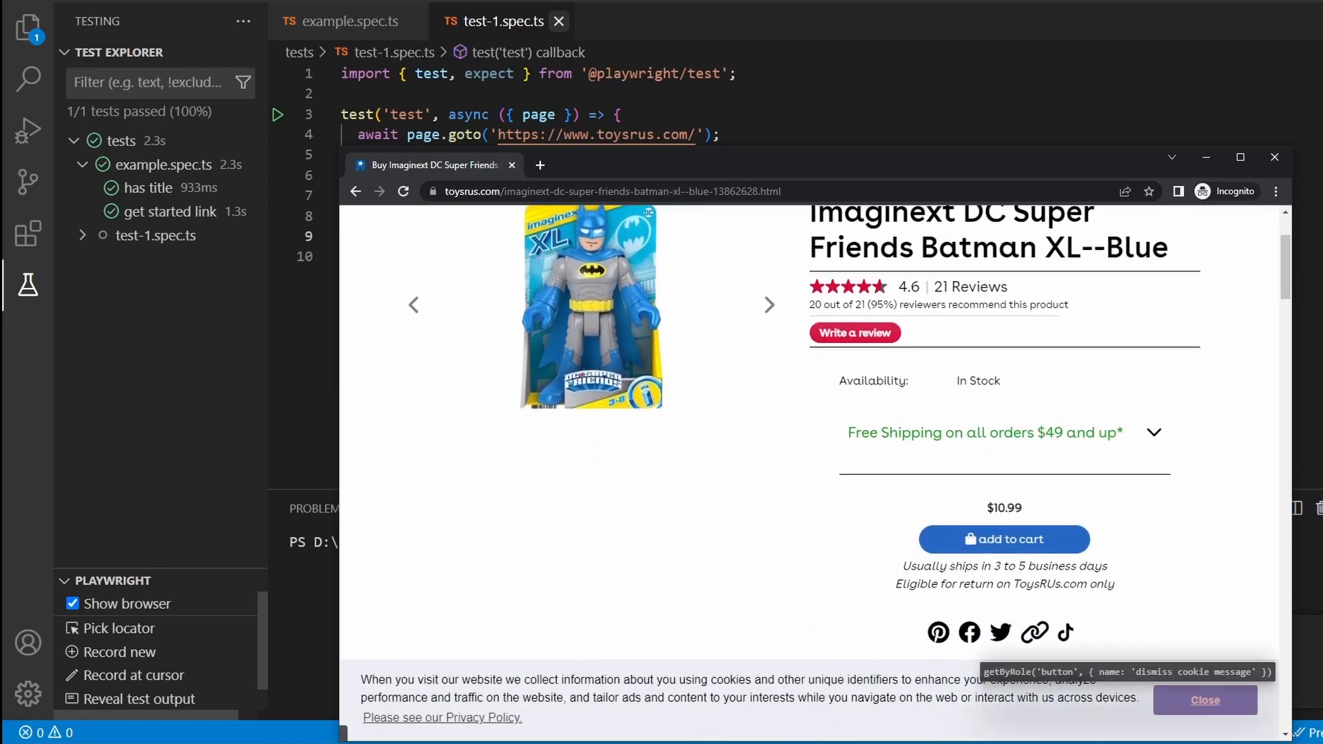
pyautogui.click(1204, 700)
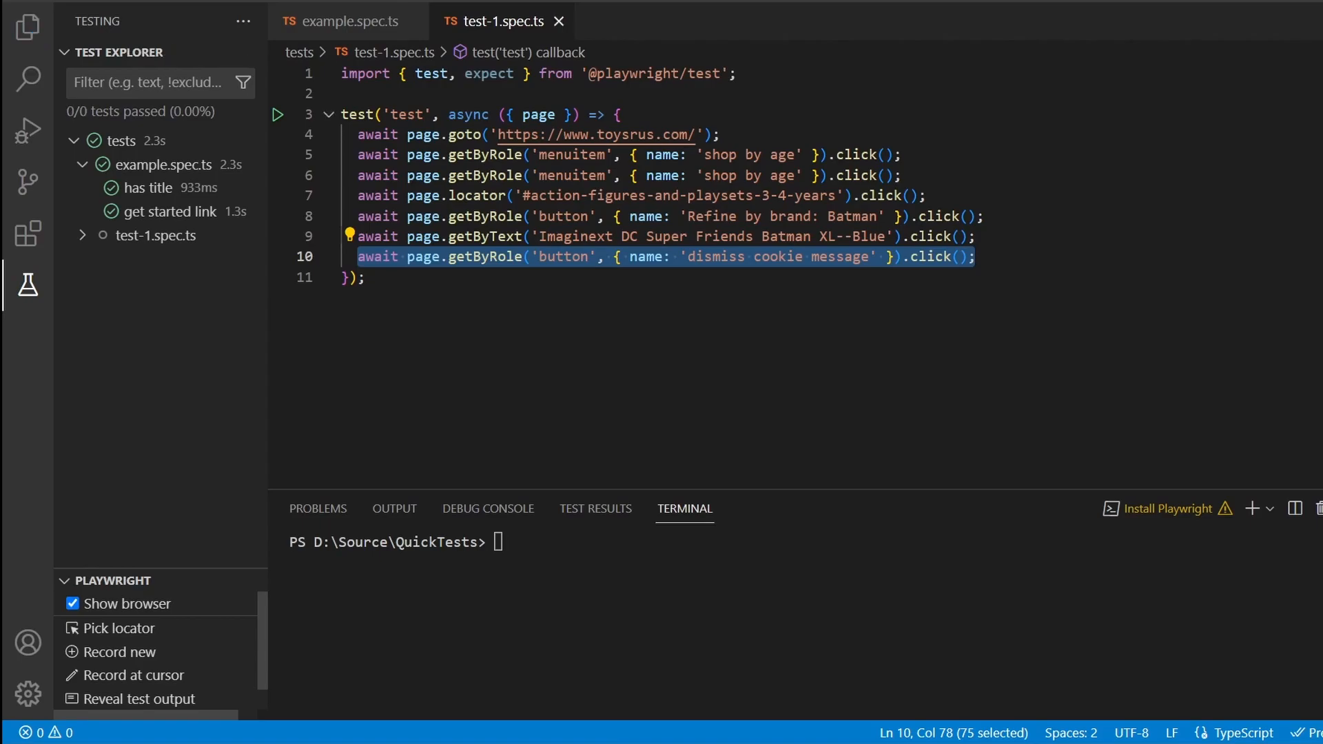
# Run test-1.spec.ts so it passes, then select all its code for copying.
pyautogui.click(277, 114)
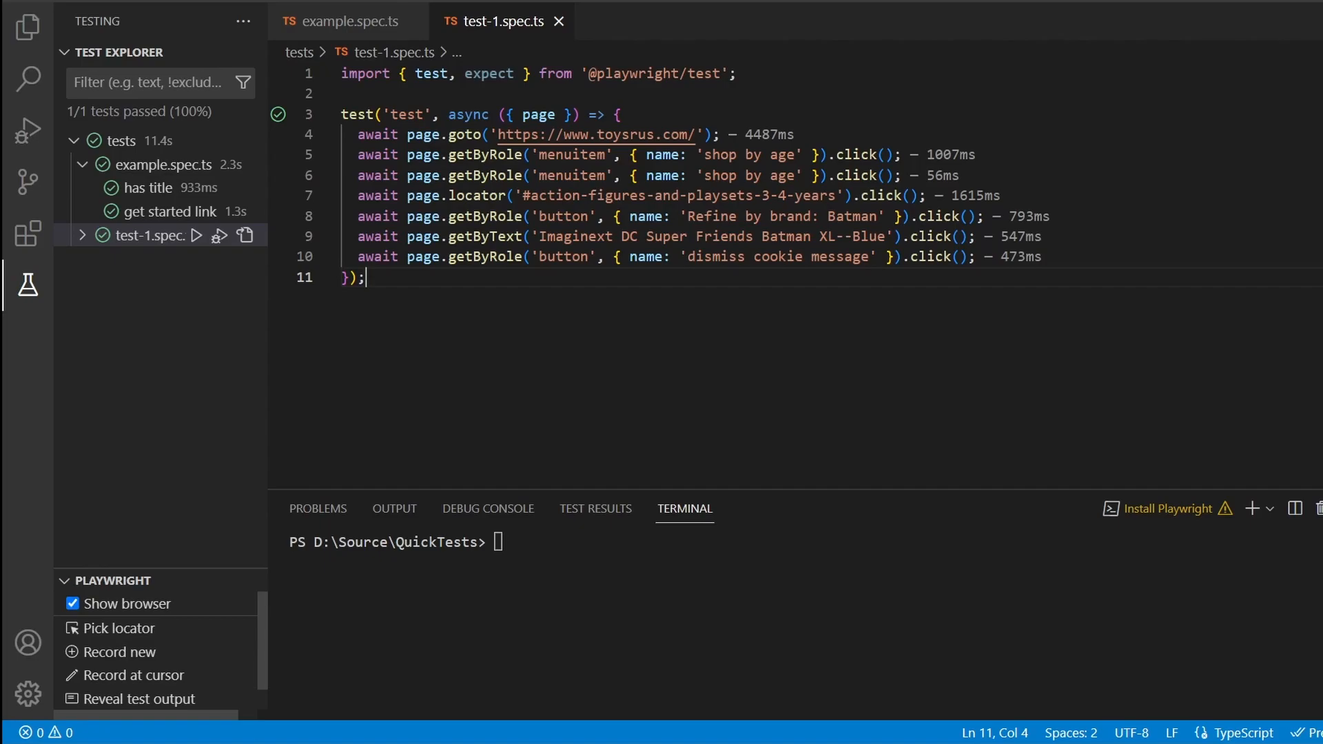
pyautogui.press('ctrl+a')
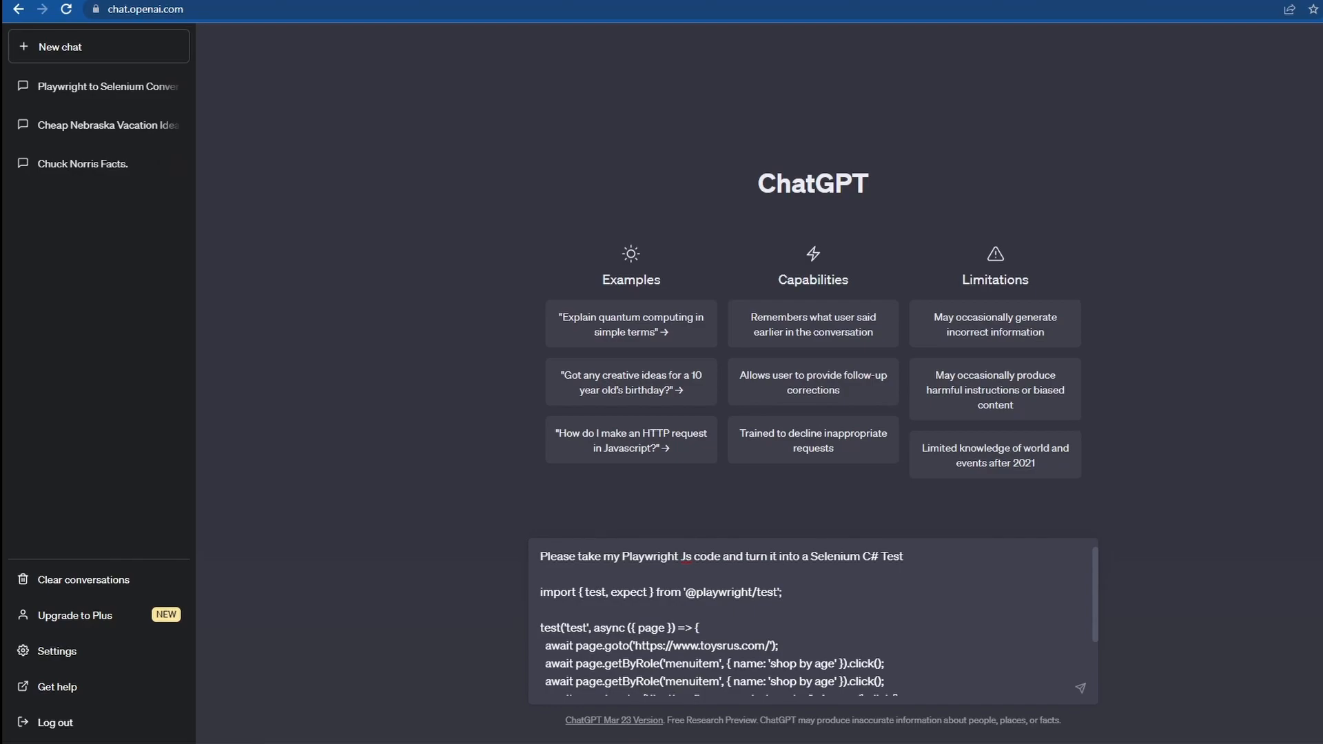
# Scroll through the ChatGPT prompt holding the conversion request and pasted Playwright code.
pyautogui.scroll(-3)
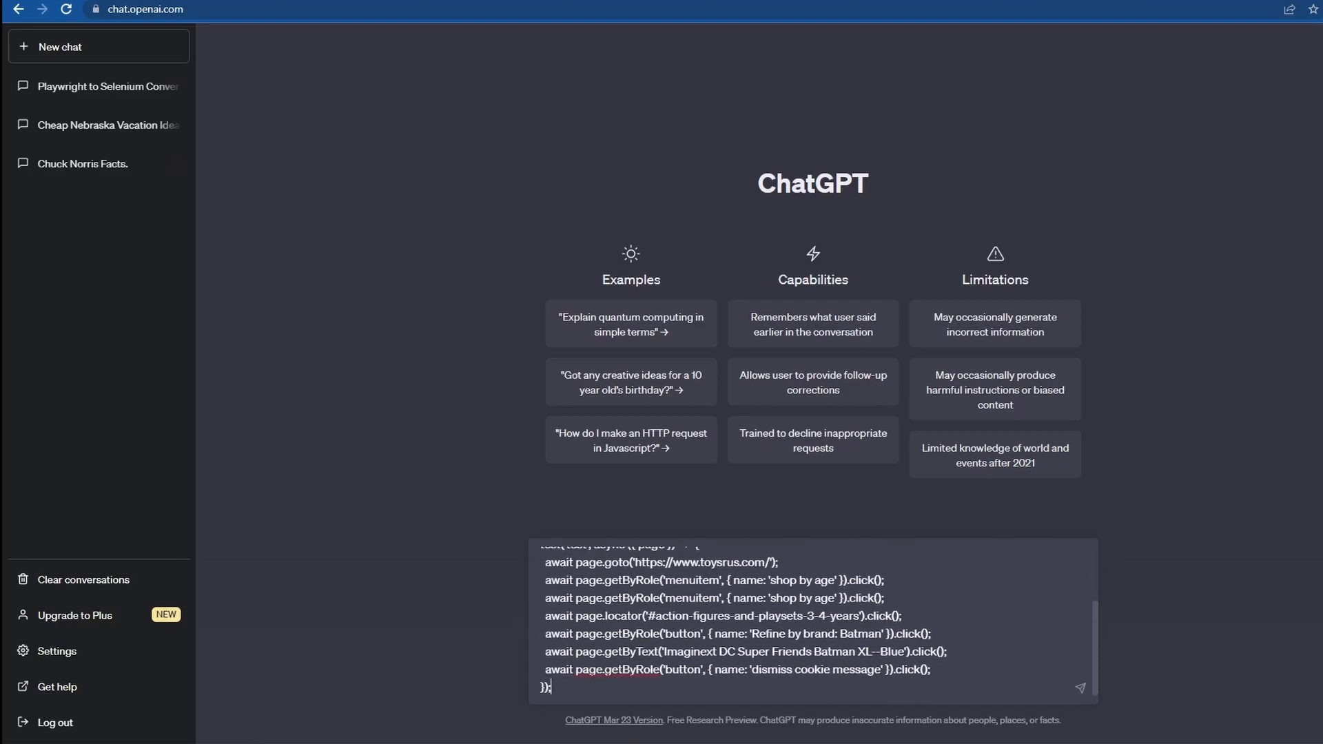
pyautogui.scroll(3)
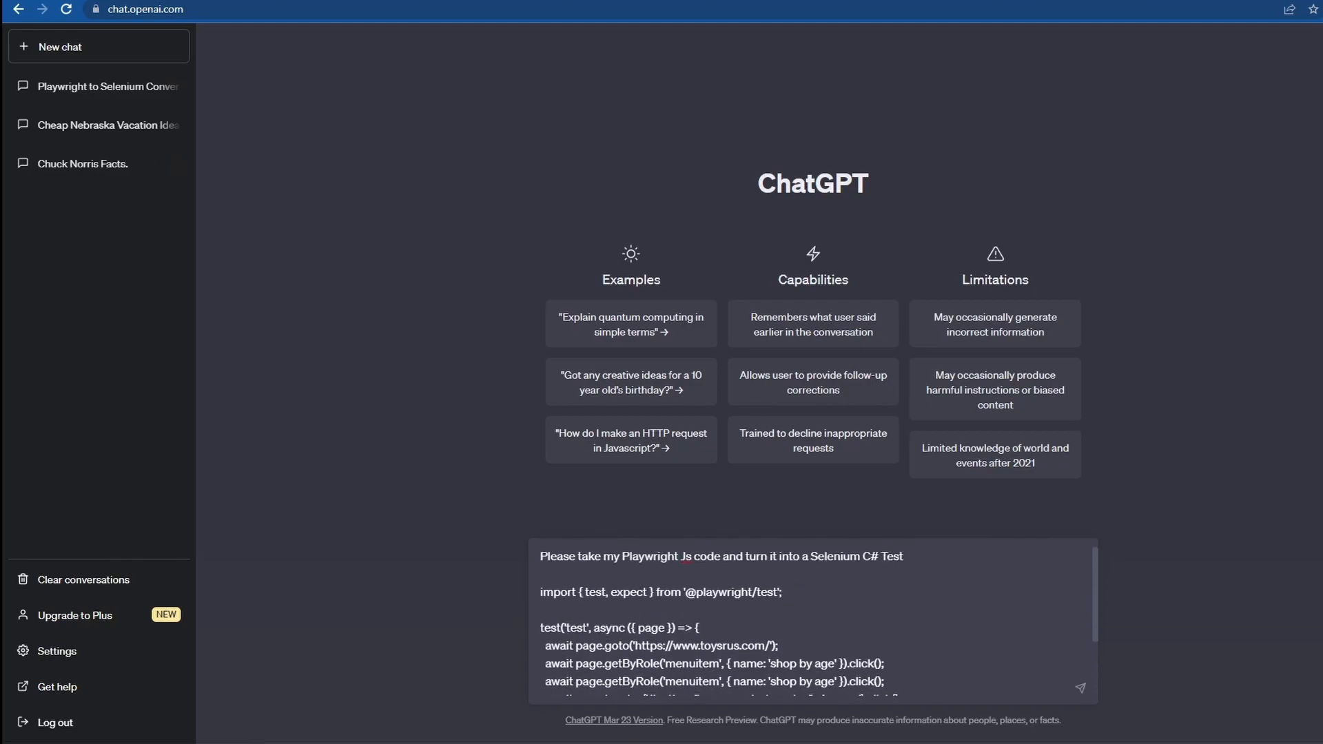
pyautogui.scroll(-3)
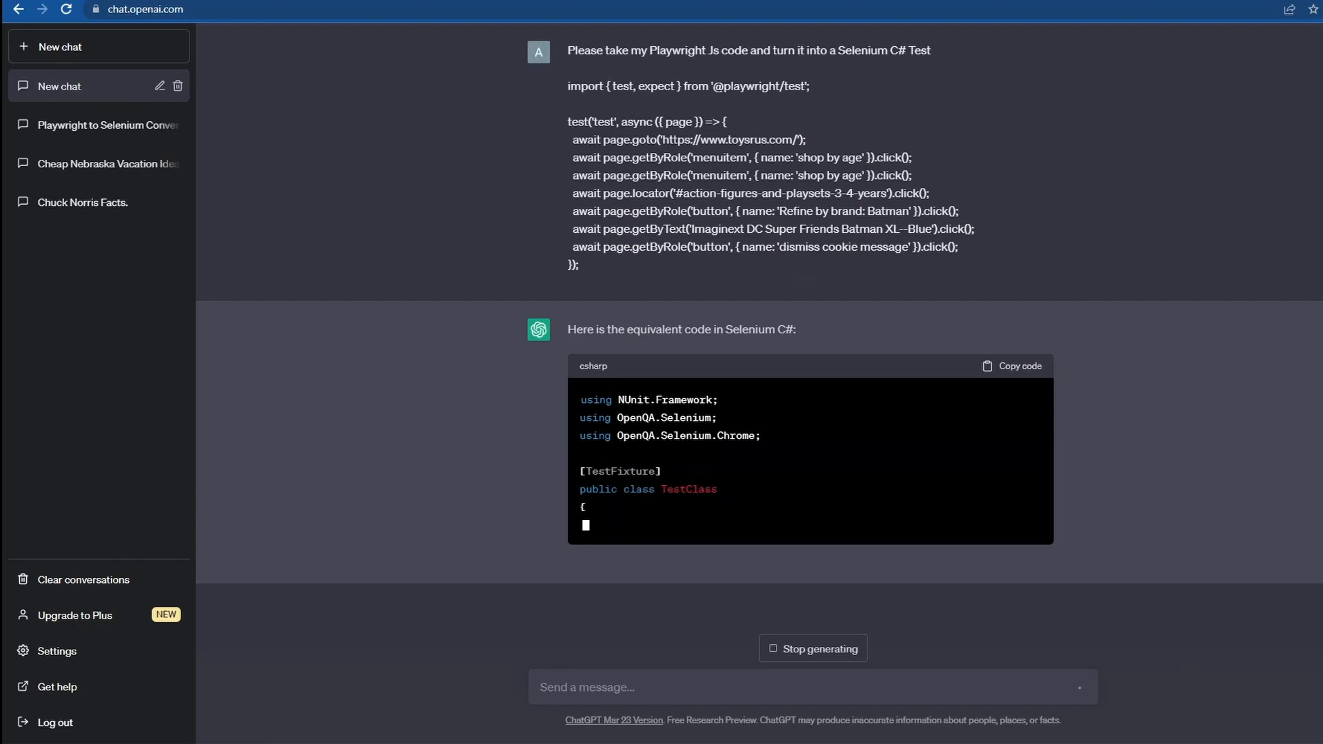
# Scroll through the generated Selenium C# NUnit class with Setup, TestMethod and TearDown.
pyautogui.scroll(-3)
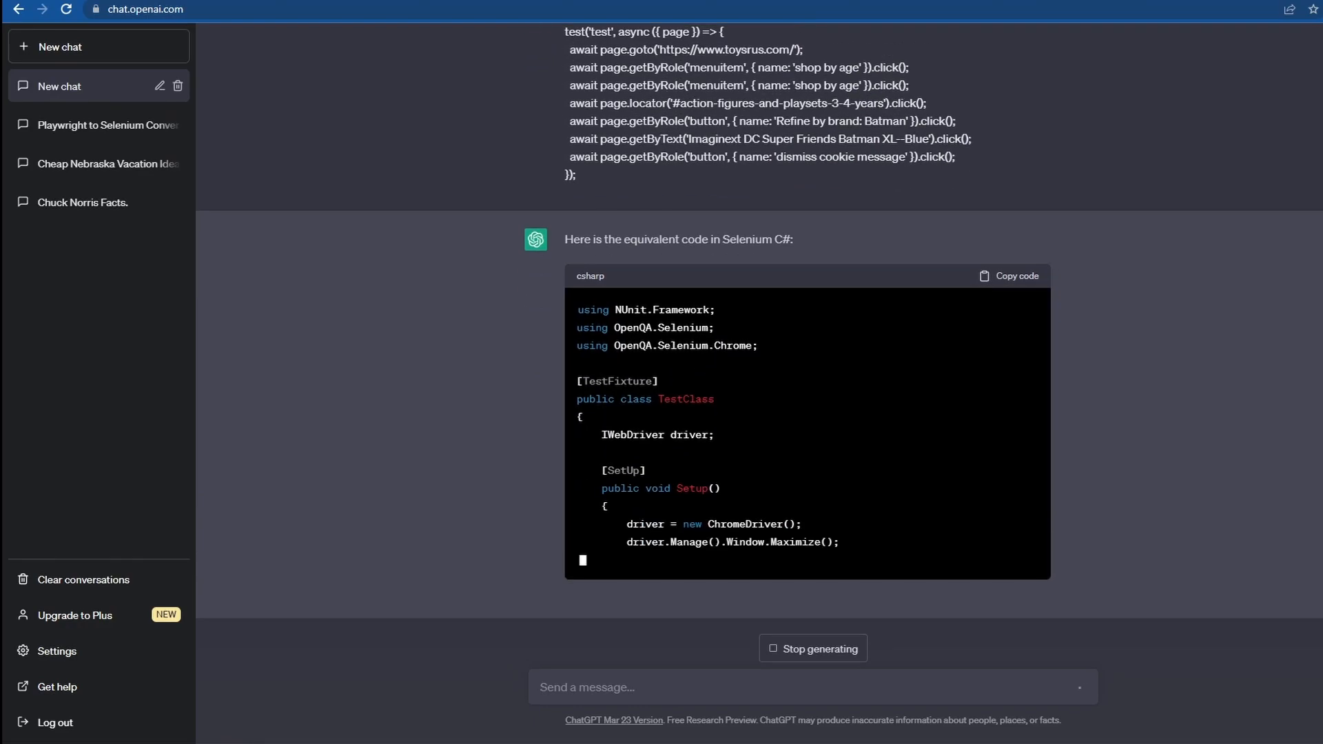
pyautogui.scroll(-3)
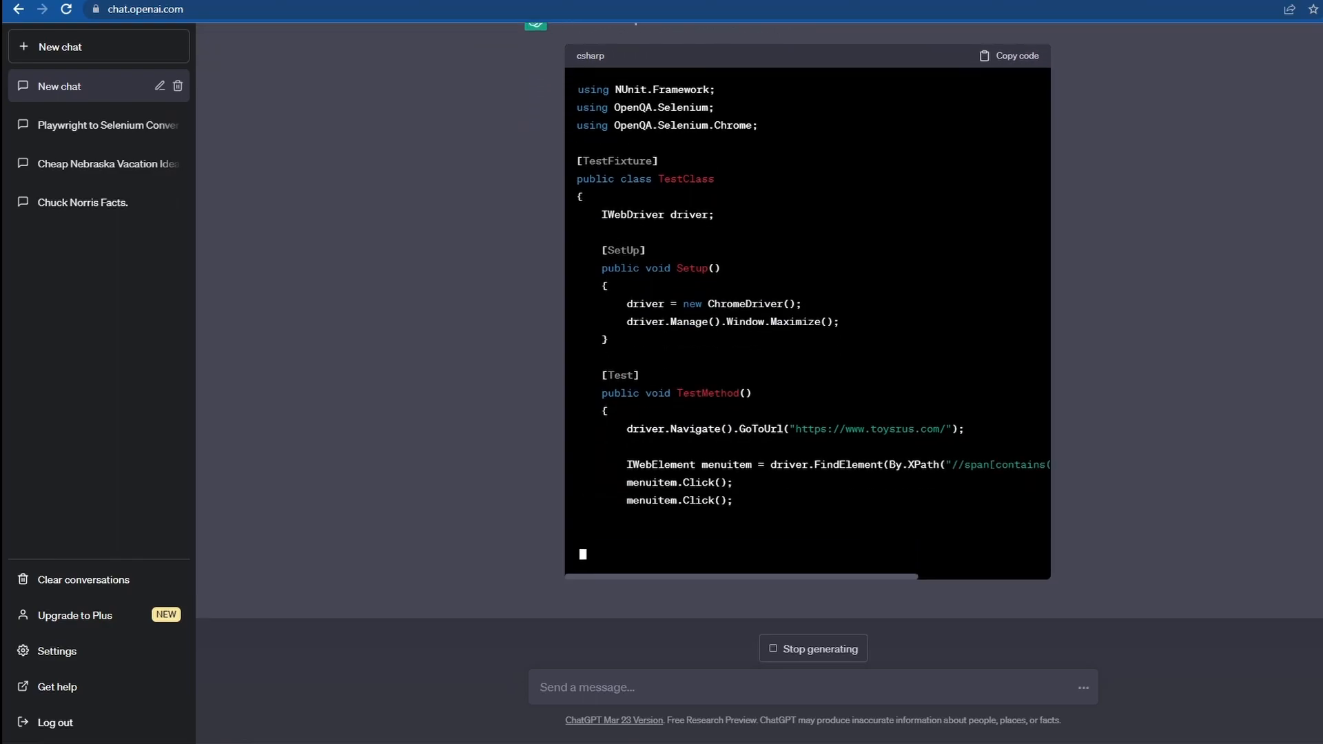
pyautogui.scroll(-3)
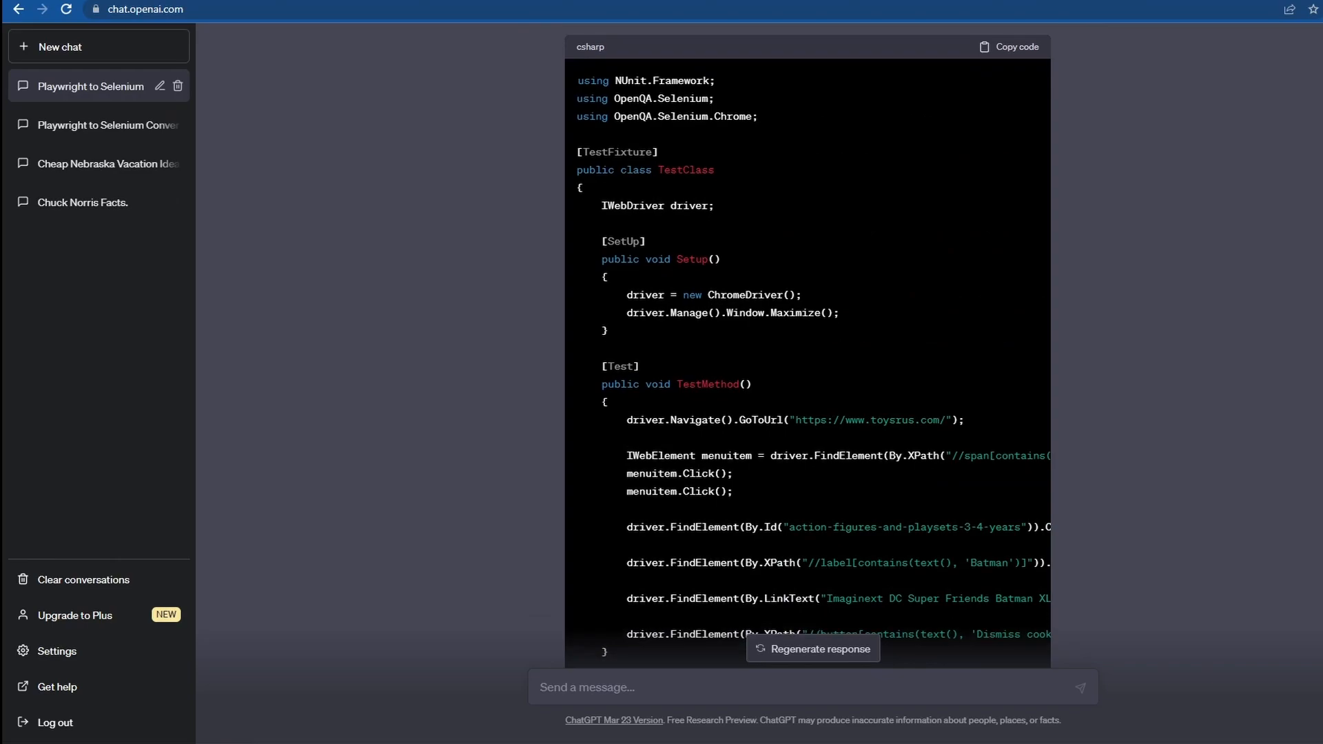
pyautogui.scroll(-3)
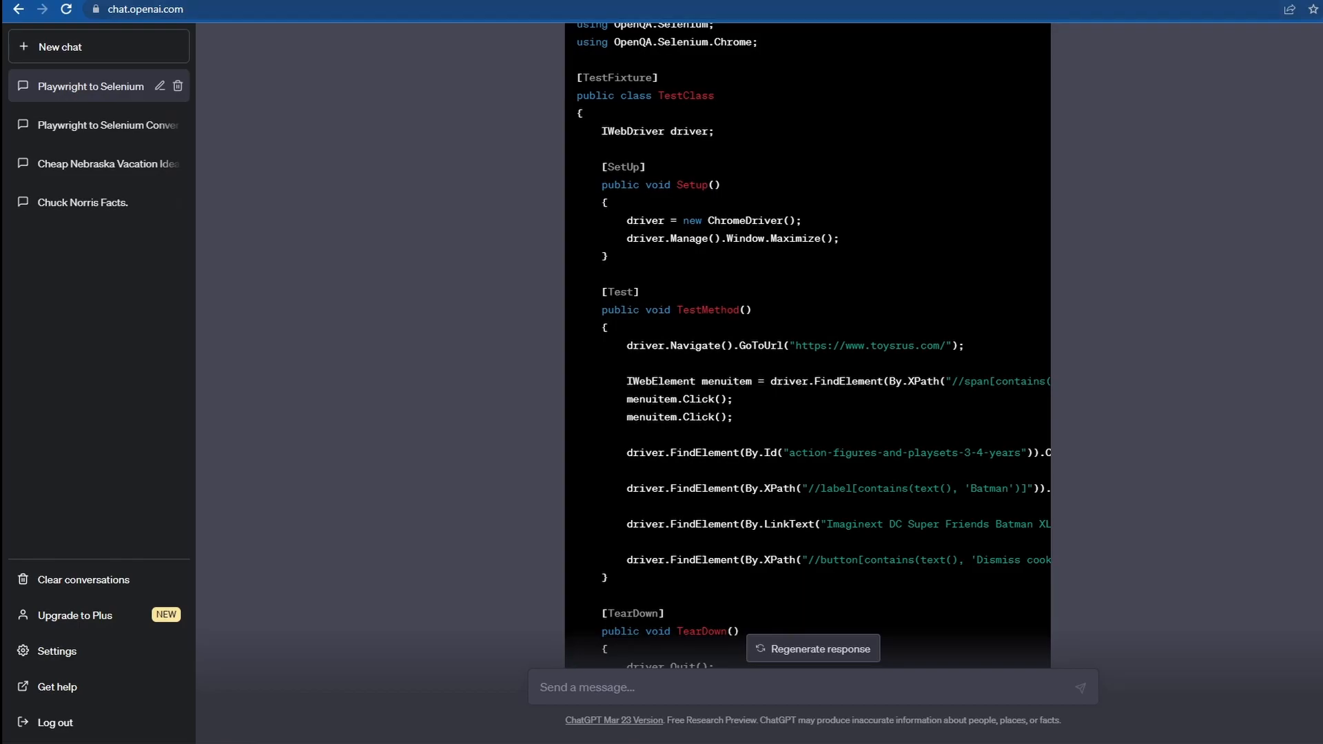
pyautogui.scroll(3)
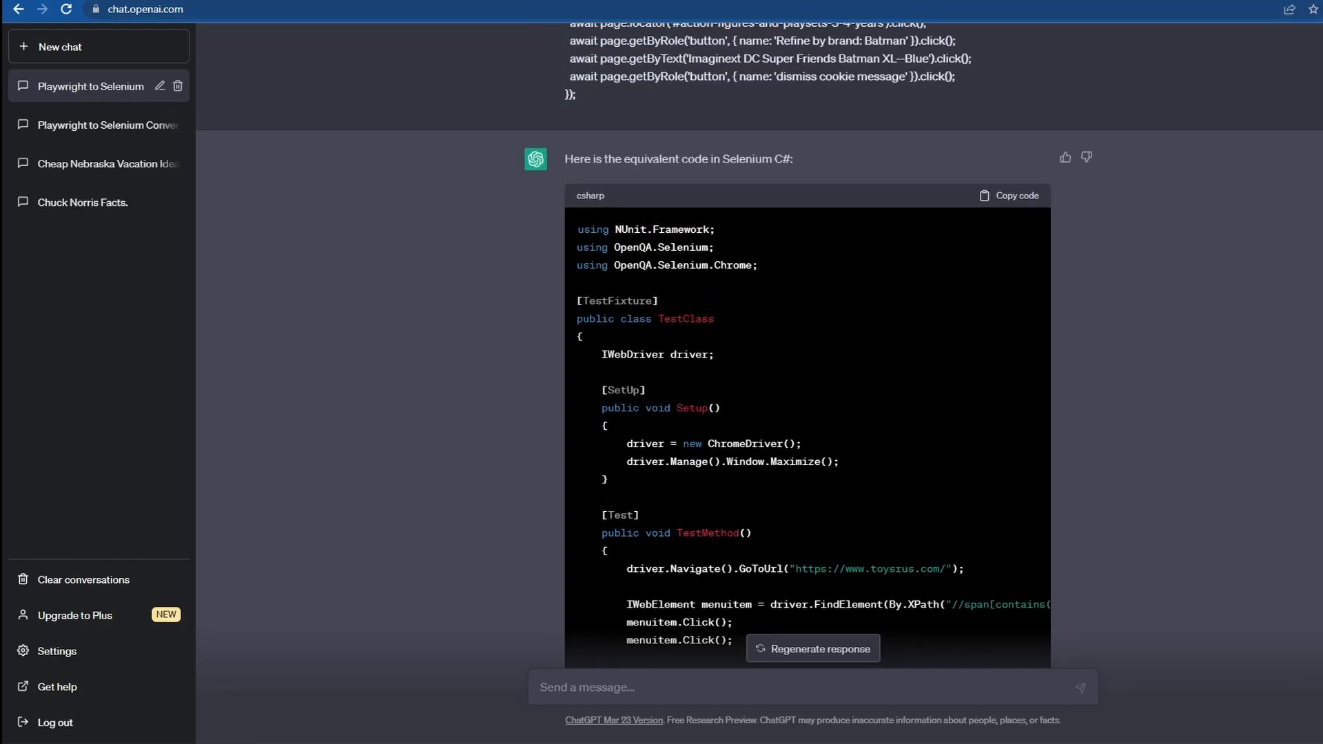
pyautogui.scroll(3)
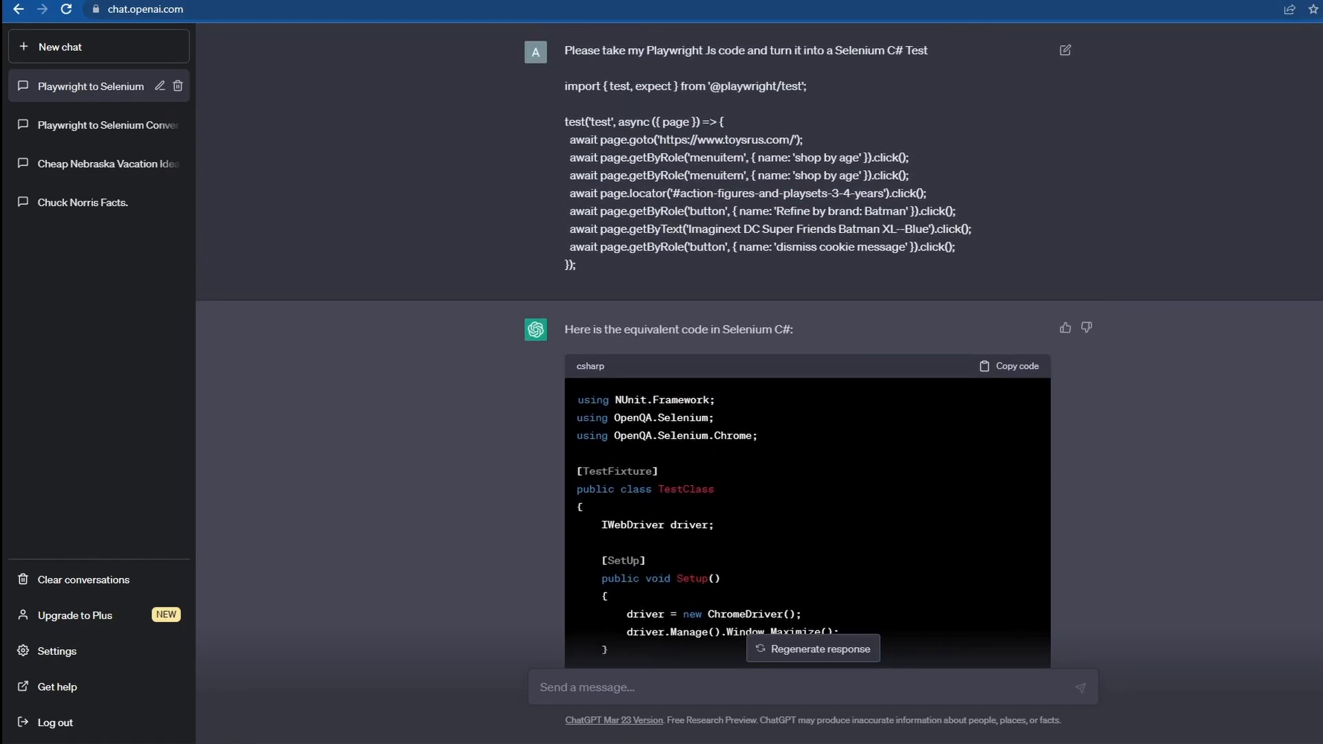
pyautogui.scroll(-3)
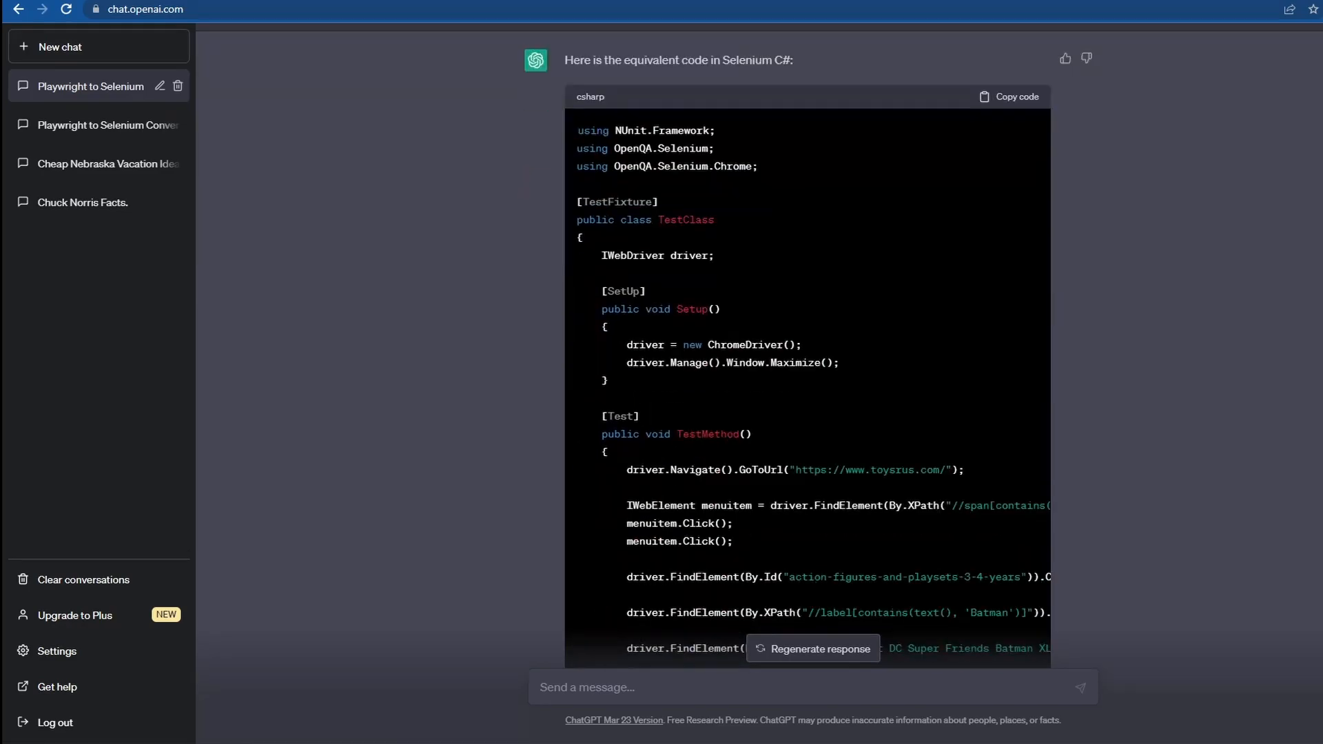
pyautogui.scroll(-3)
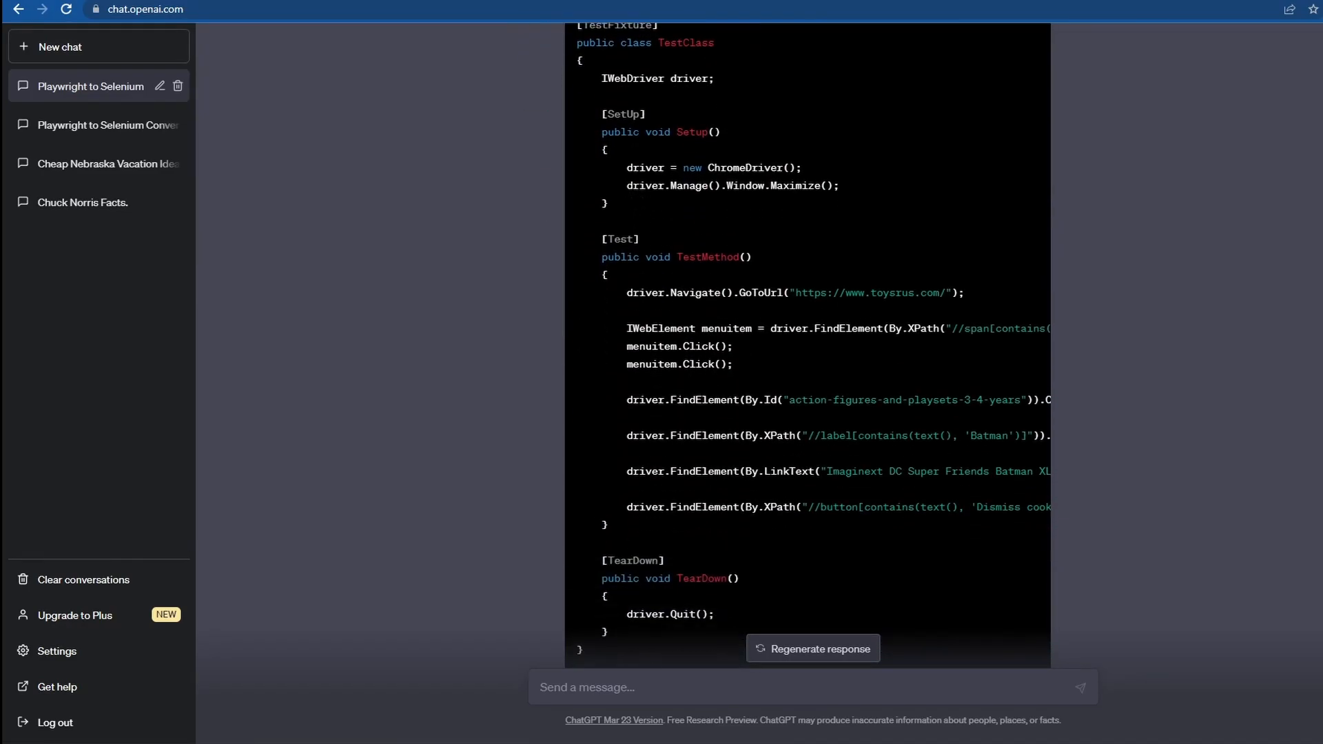